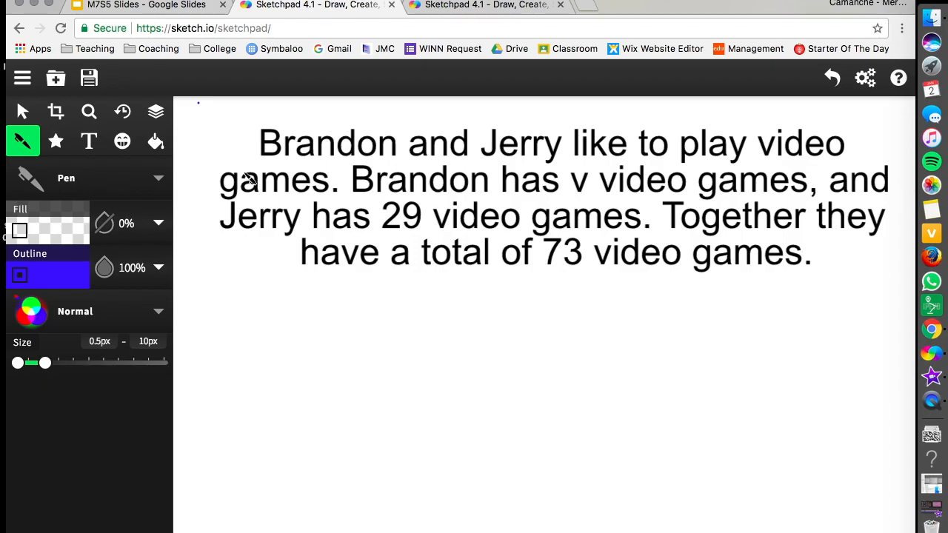
mouse_move(650, 166)
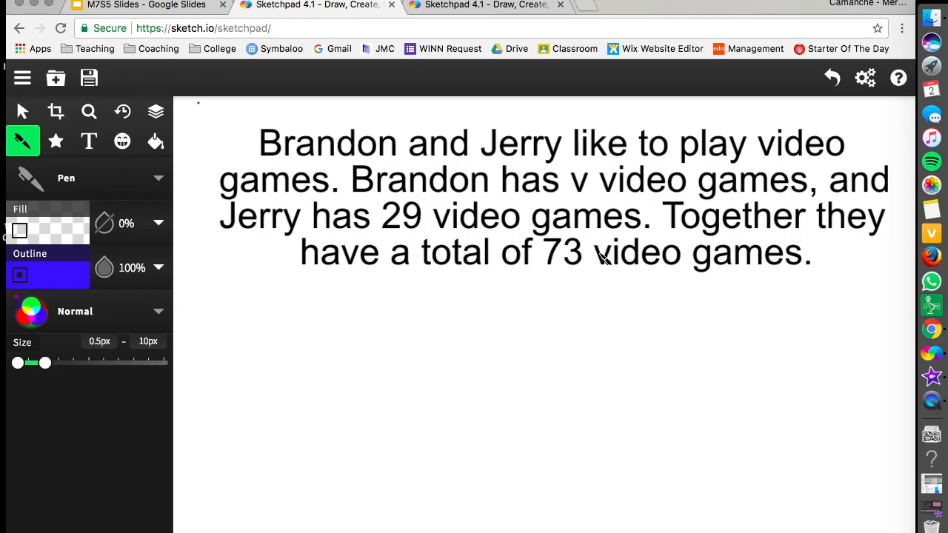
mouse_move(318, 277)
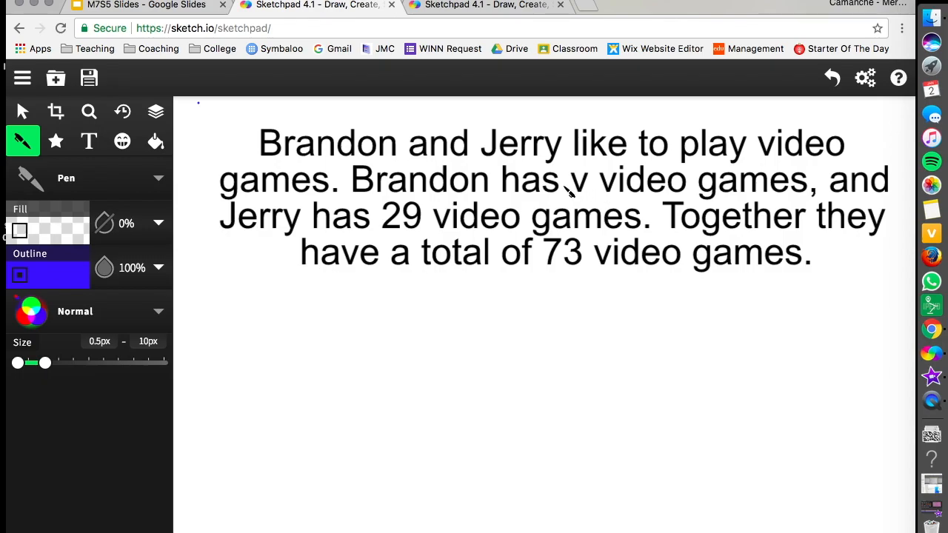
Circle the variable v and underline video games, 29, 73 and total in blue ink.
left_click_drag(585, 163, 585, 207)
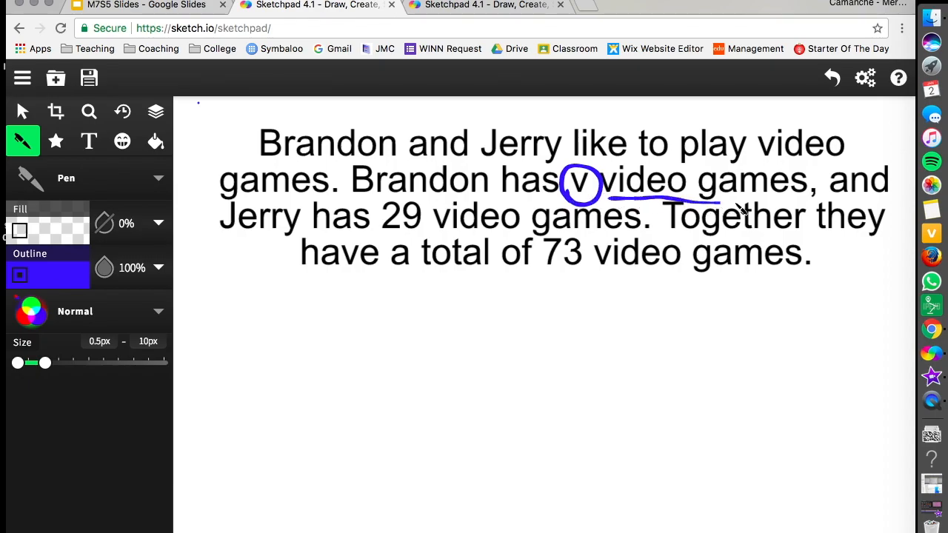
left_click_drag(718, 195, 807, 206)
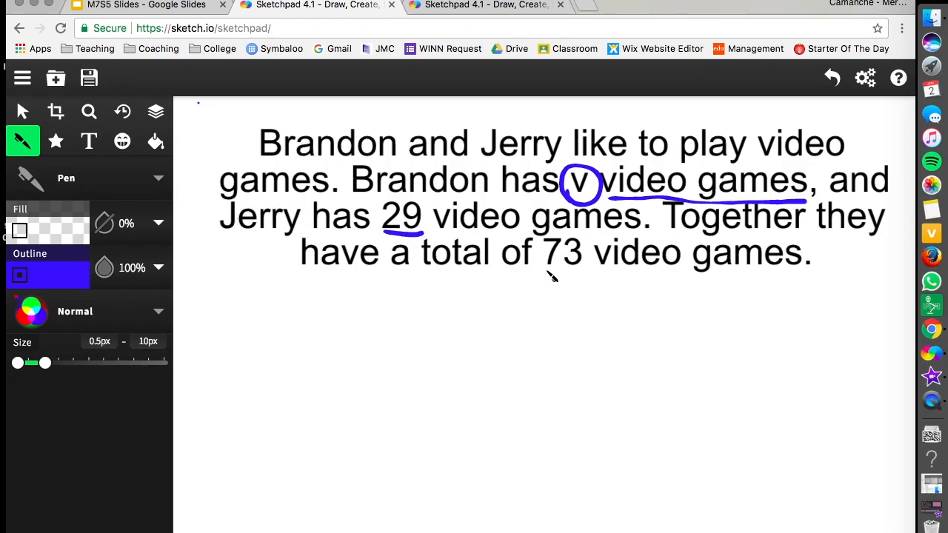
left_click_drag(545, 274, 590, 272)
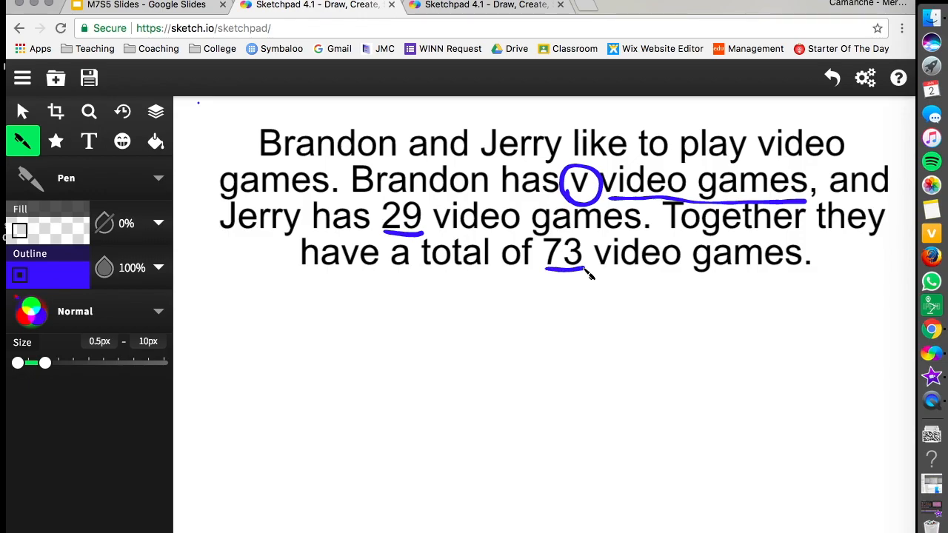
mouse_move(432, 269)
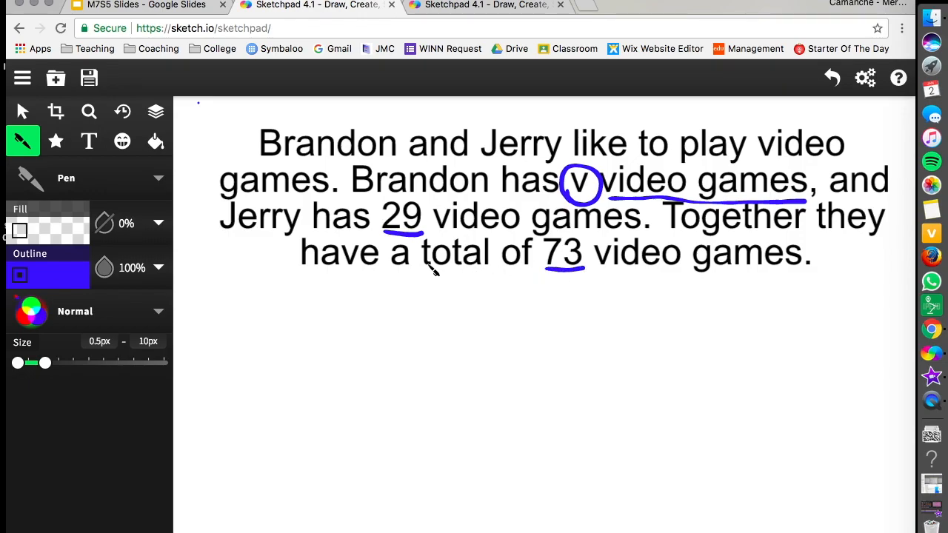
left_click_drag(418, 278, 491, 276)
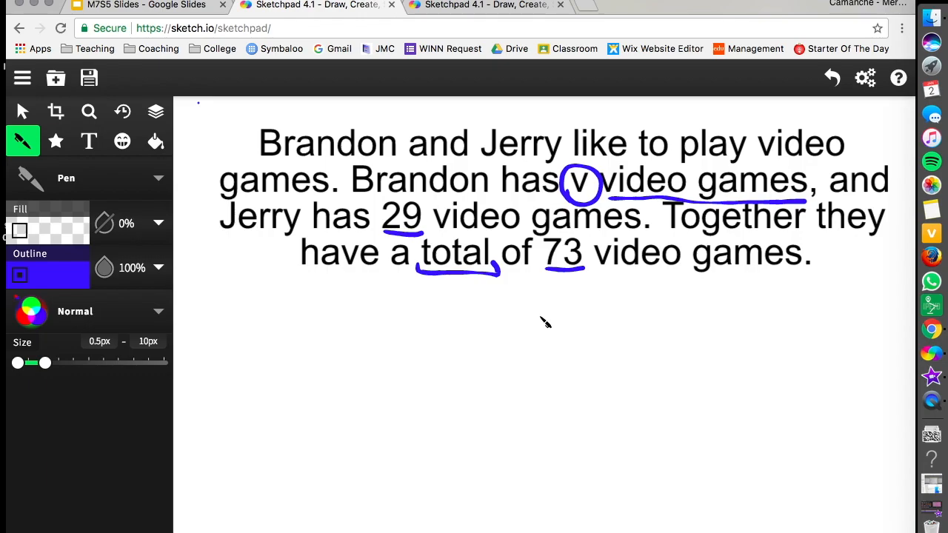
mouse_move(346, 333)
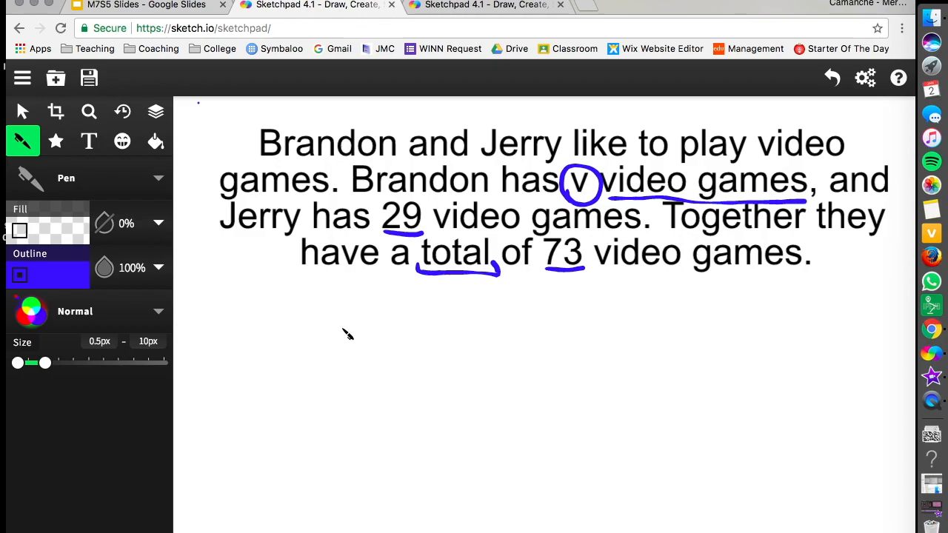
mouse_move(340, 327)
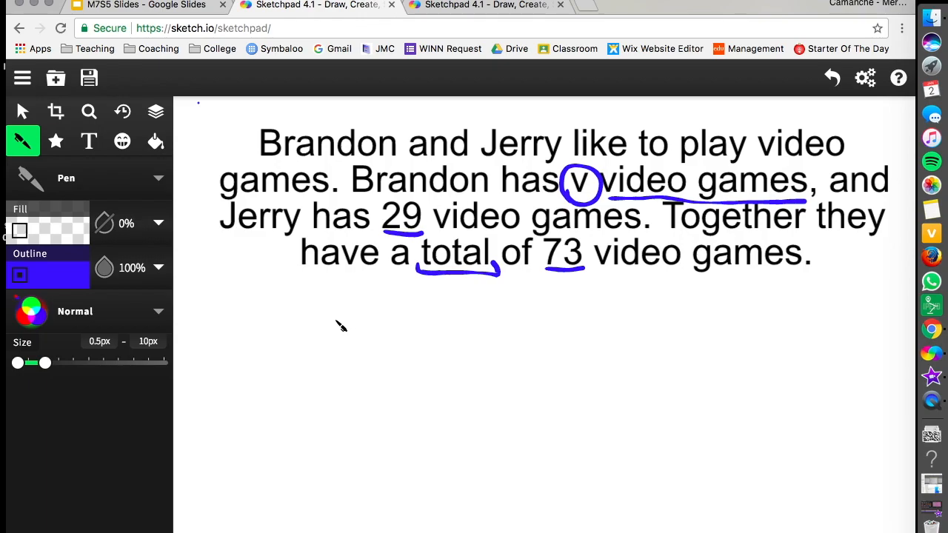
Handwrite the left side v + 29, the equals sign and 73 in blue below the problem.
left_click_drag(338, 326, 348, 348)
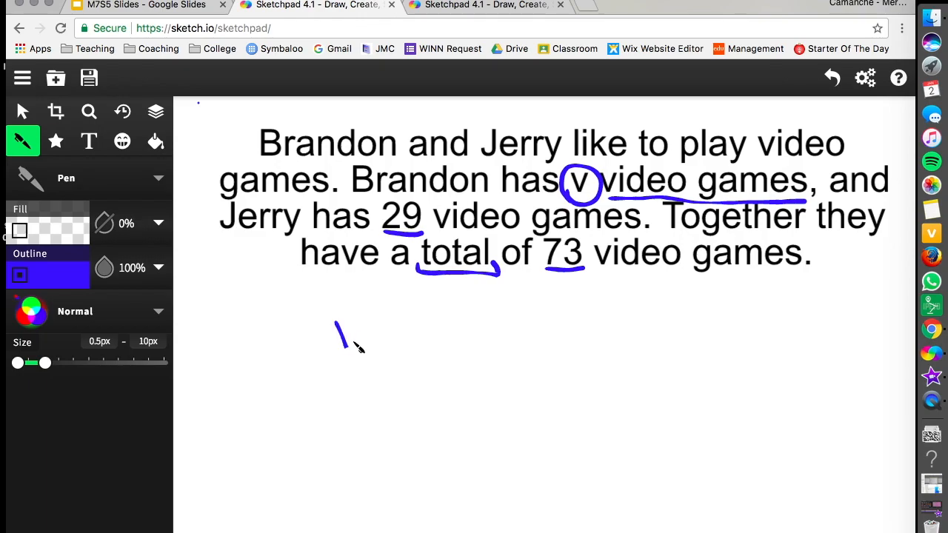
left_click_drag(337, 318, 362, 356)
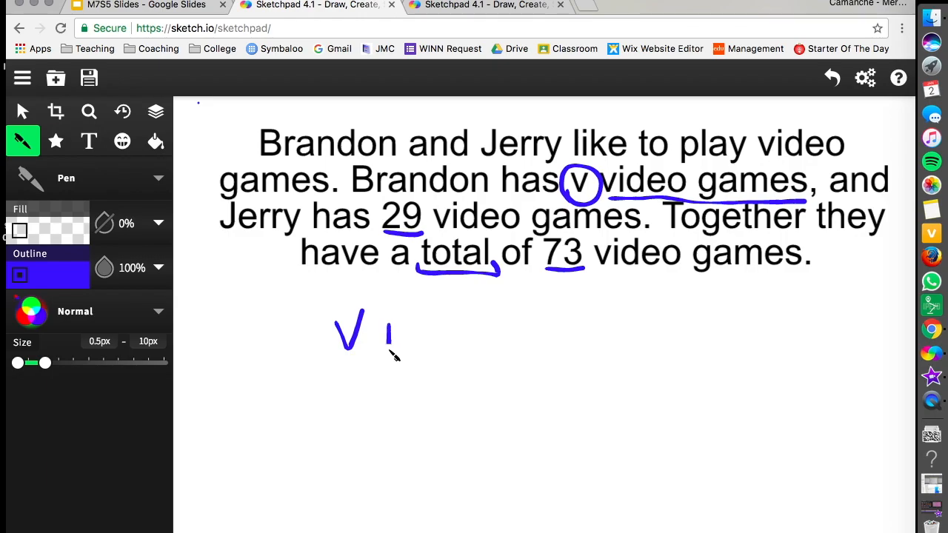
left_click_drag(379, 339, 403, 339)
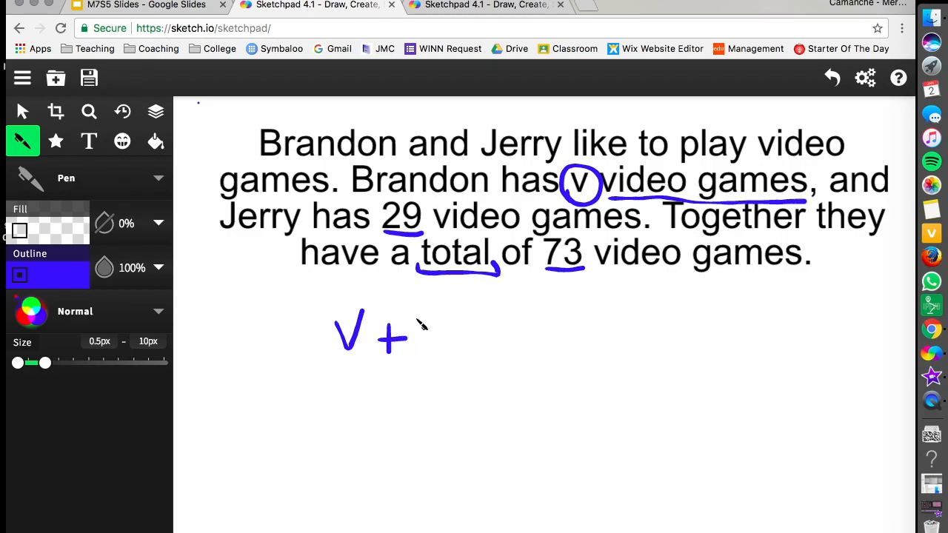
left_click_drag(426, 311, 432, 340)
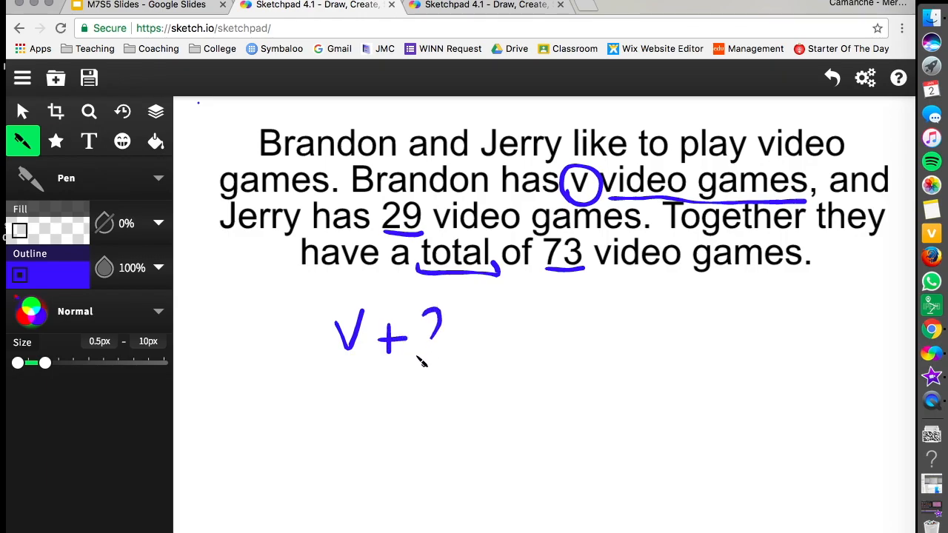
left_click_drag(427, 303, 456, 360)
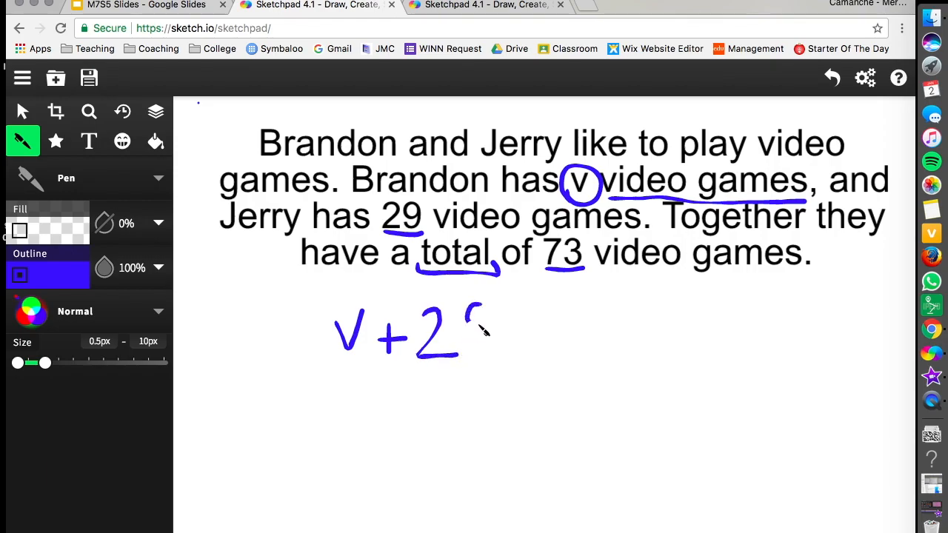
left_click_drag(473, 304, 481, 363)
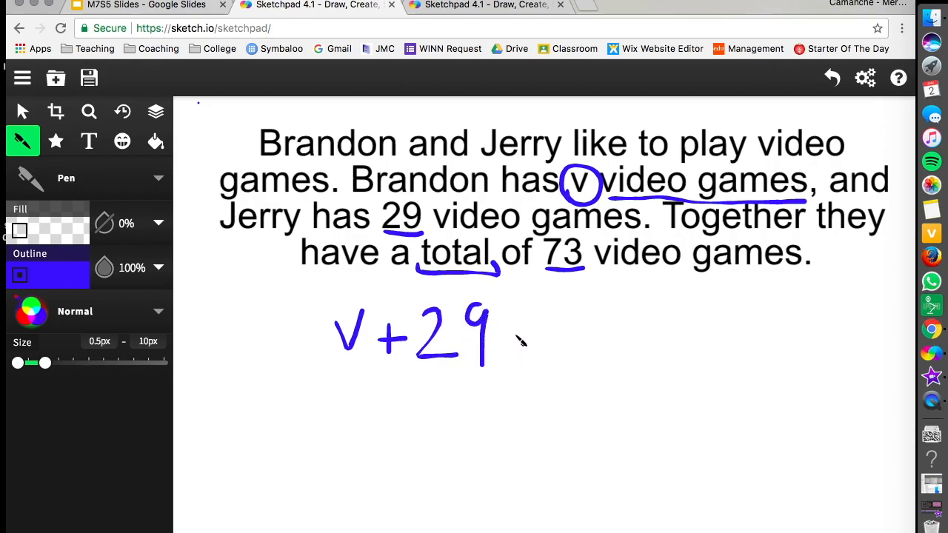
left_click_drag(515, 333, 548, 344)
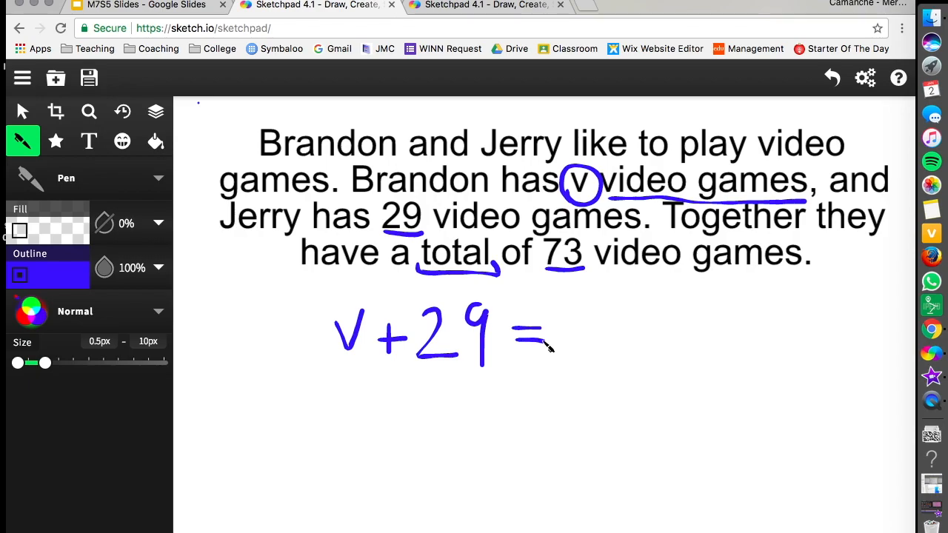
left_click_drag(577, 314, 570, 377)
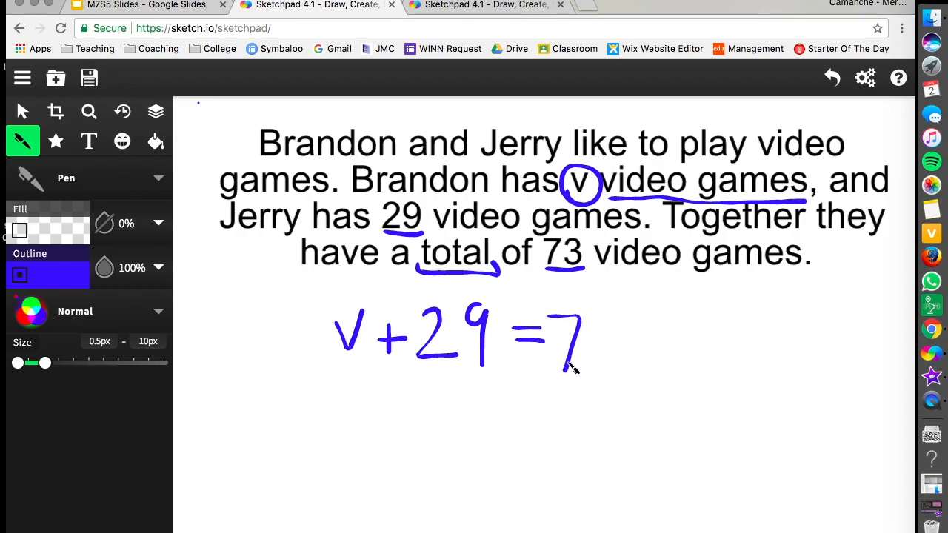
left_click_drag(592, 319, 604, 363)
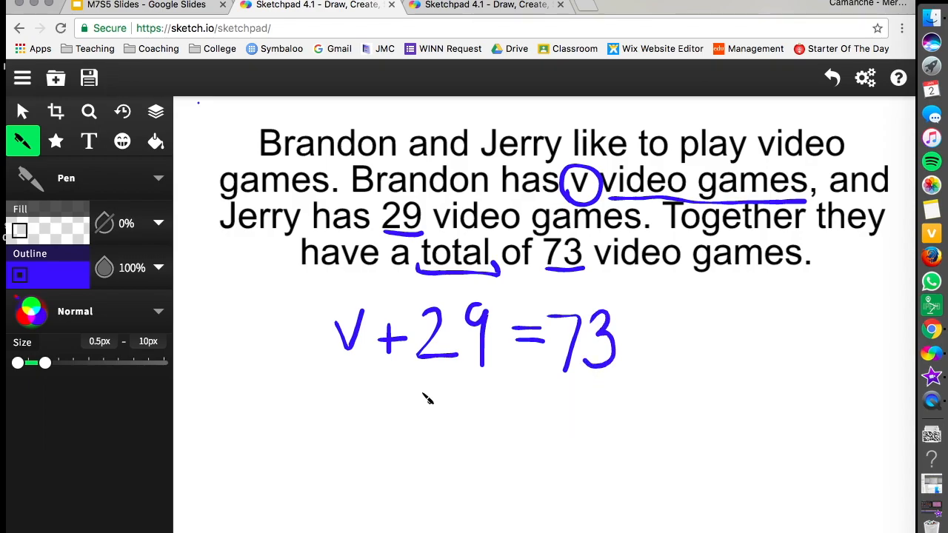
mouse_move(592, 415)
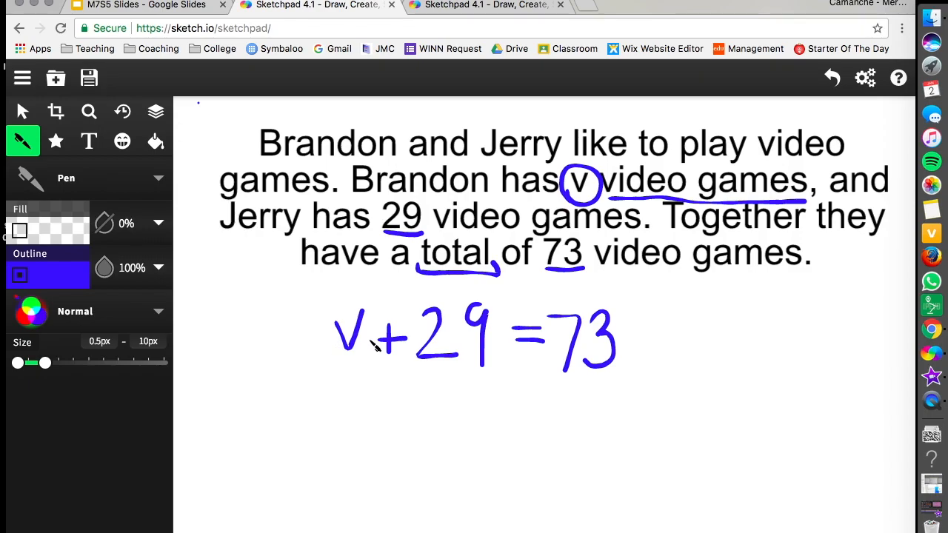
mouse_move(342, 379)
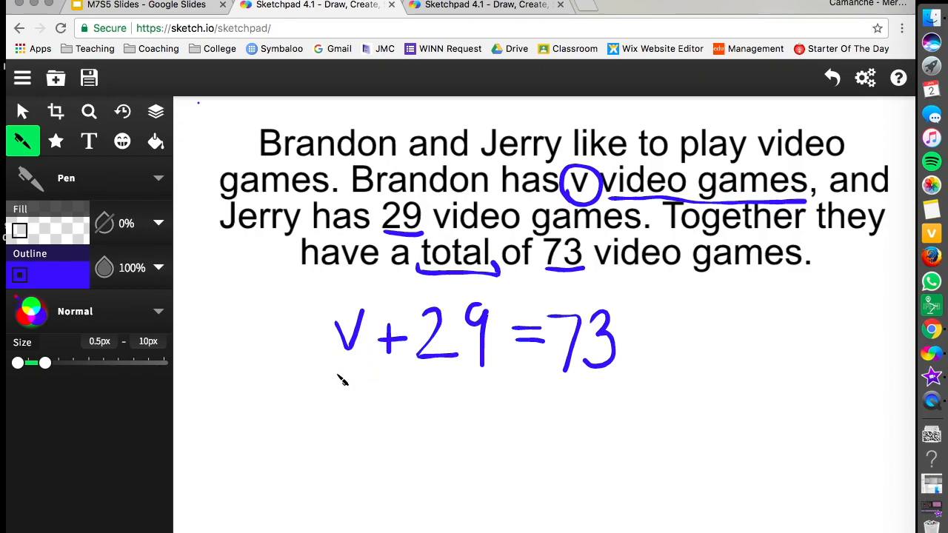
mouse_move(325, 369)
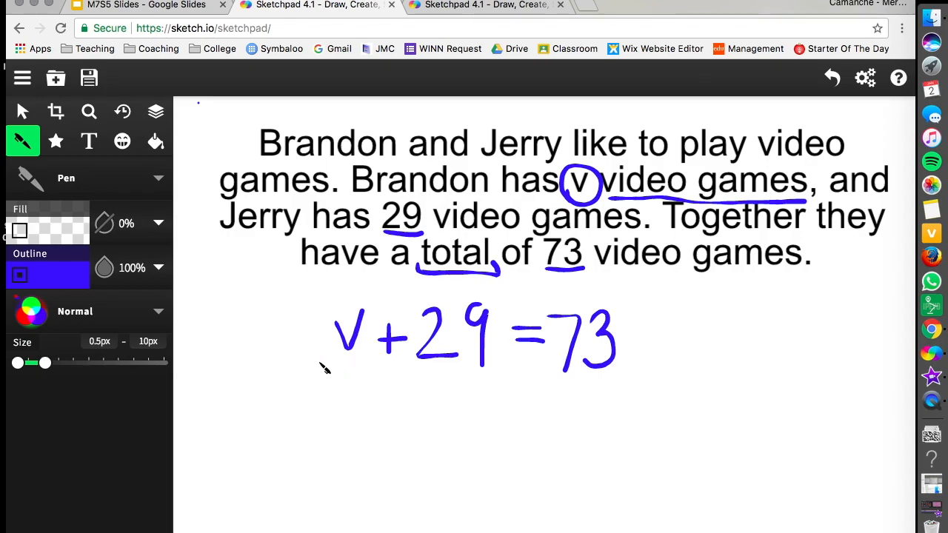
mouse_move(364, 373)
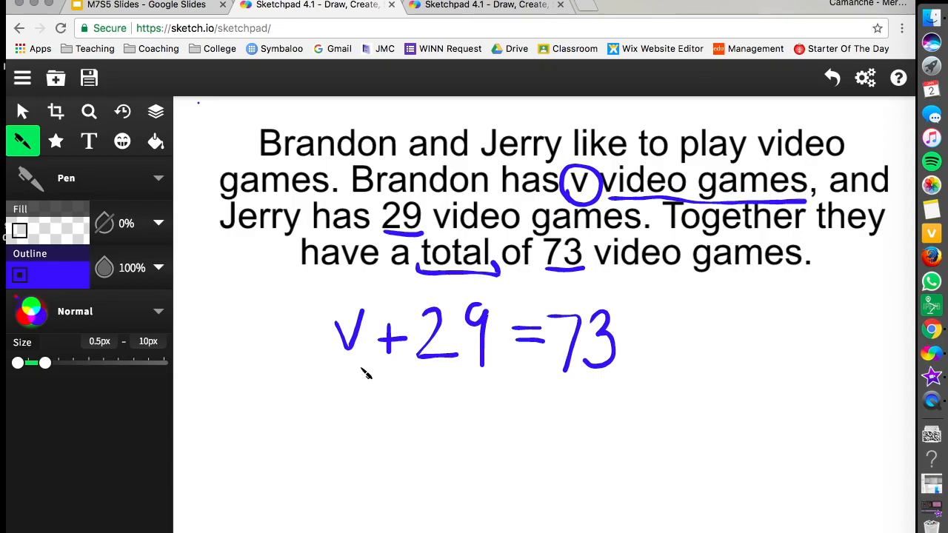
mouse_move(341, 310)
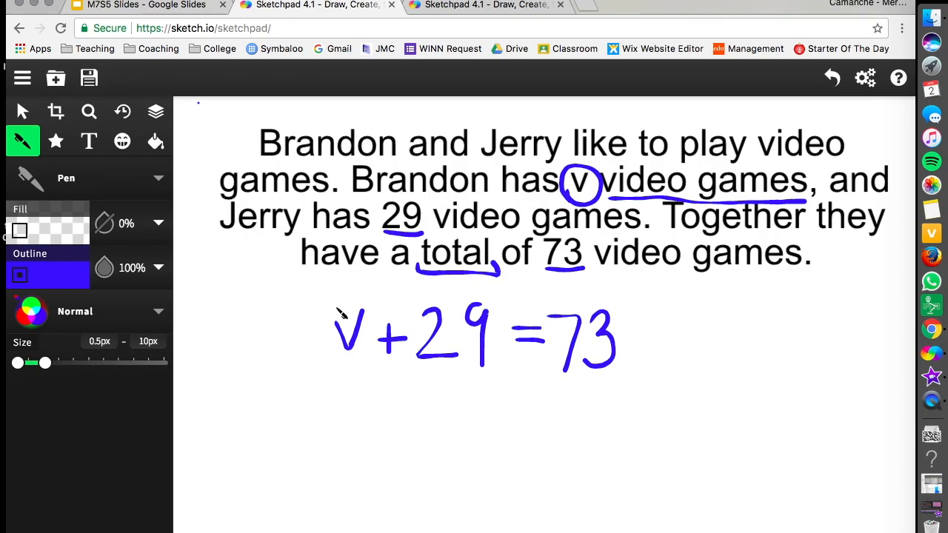
mouse_move(280, 337)
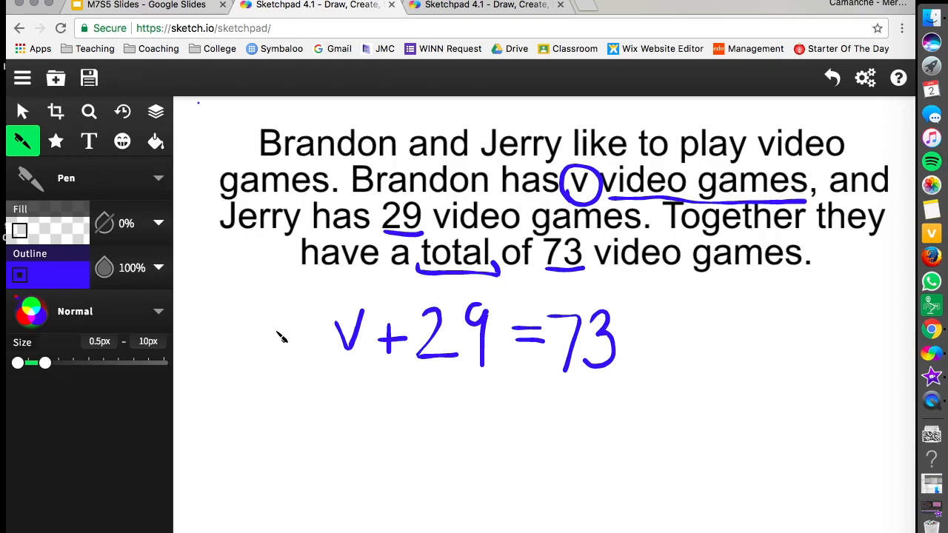
Draw a blue arrow linking the equation back to the word problem.
left_click_drag(284, 338, 244, 263)
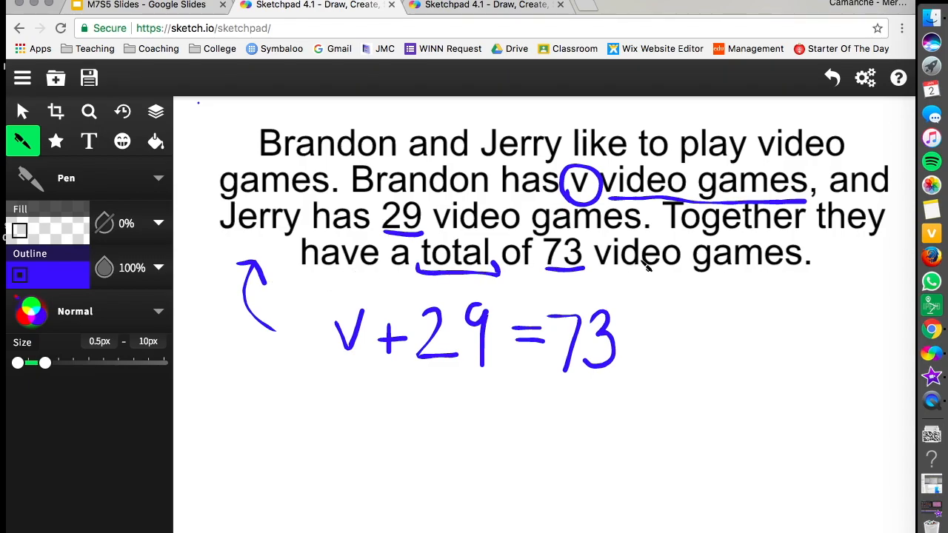
mouse_move(628, 373)
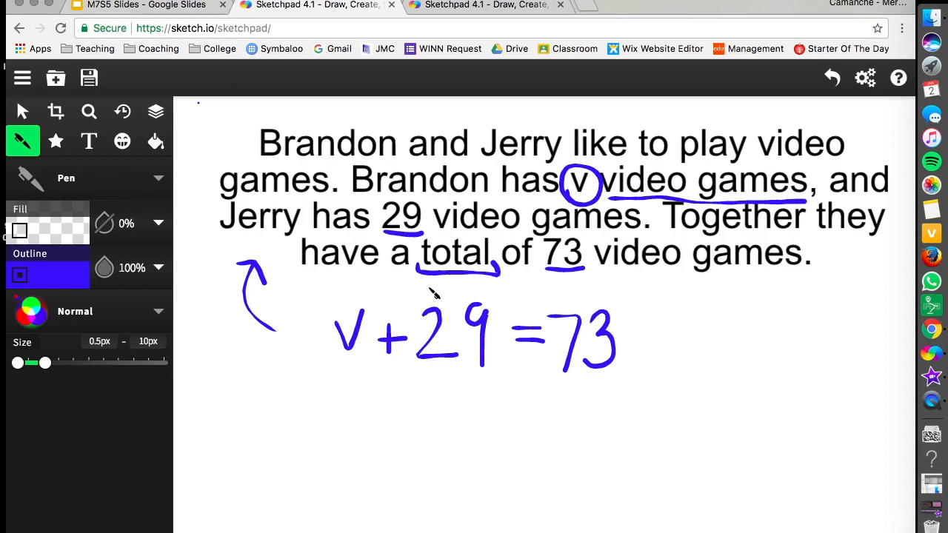
left_click_drag(422, 289, 592, 402)
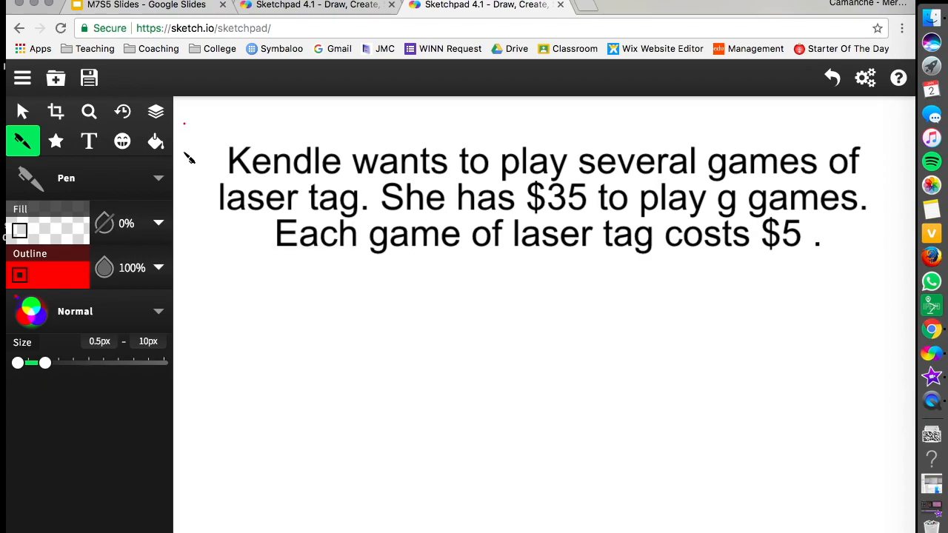
mouse_move(444, 206)
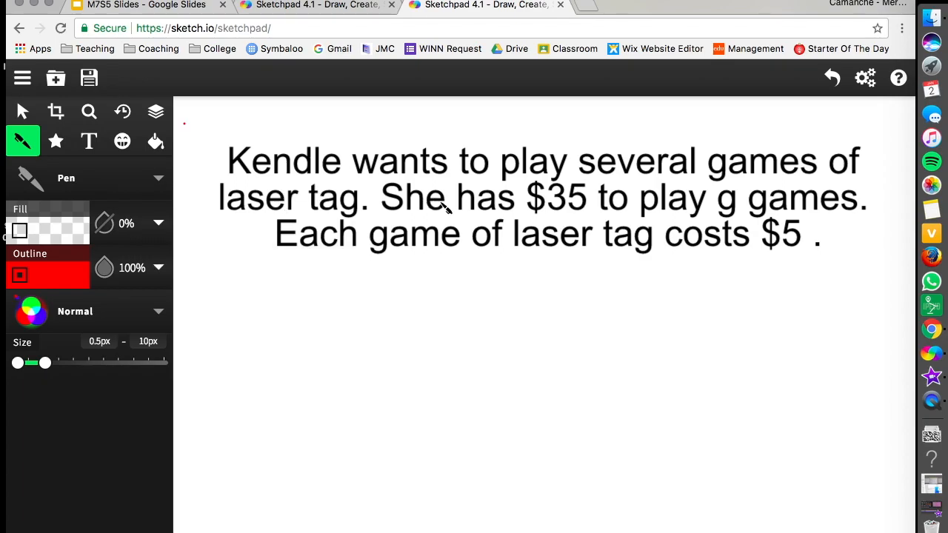
mouse_move(426, 244)
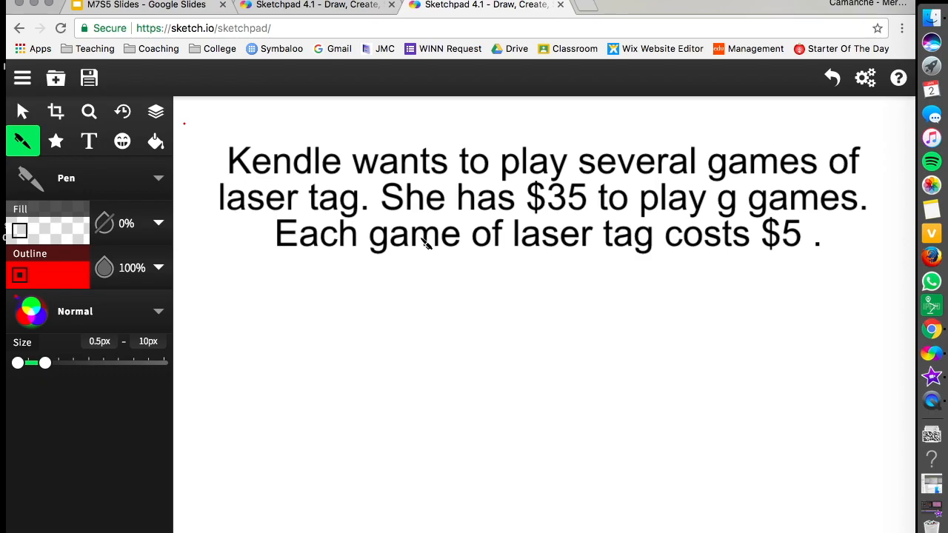
mouse_move(644, 287)
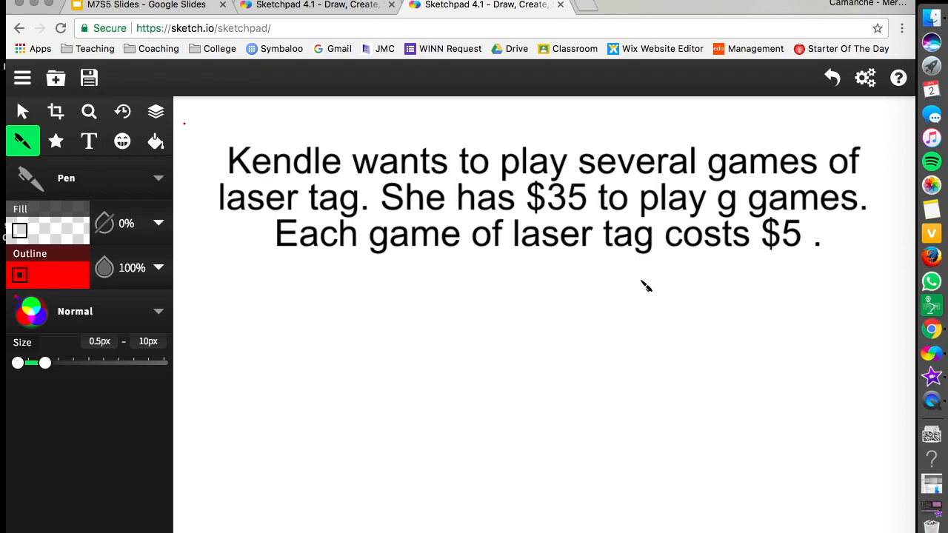
mouse_move(662, 324)
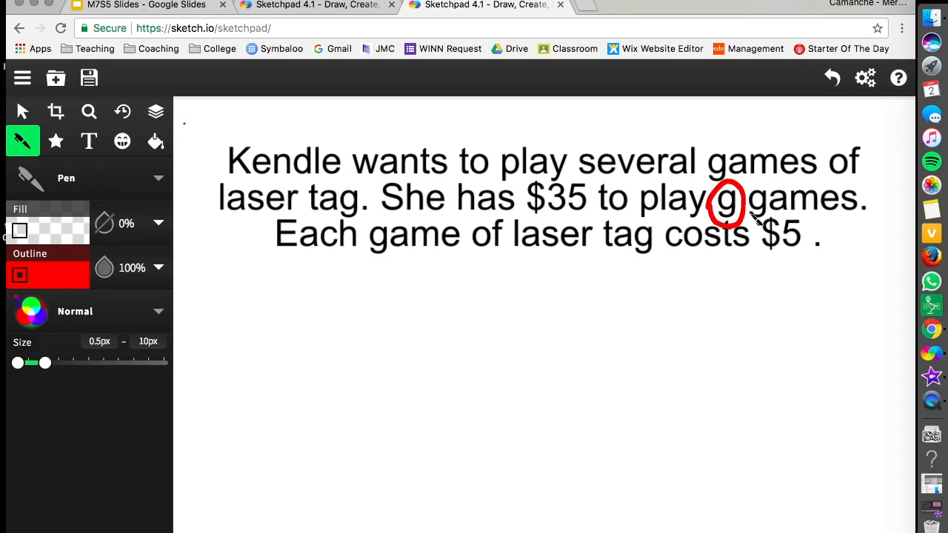
Underline games, $35, $5 and Each in red in Kendle's laser tag problem.
left_click_drag(740, 219, 859, 225)
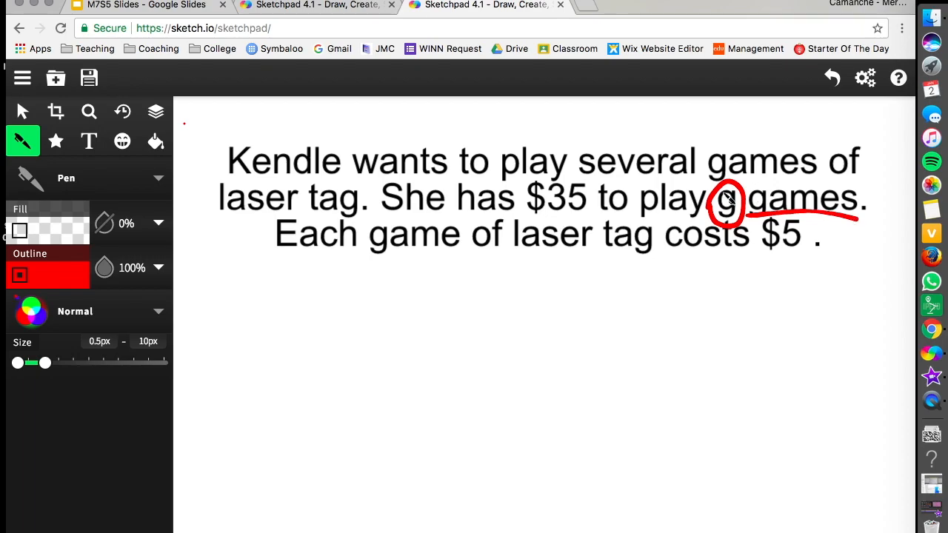
left_click_drag(530, 216, 566, 216)
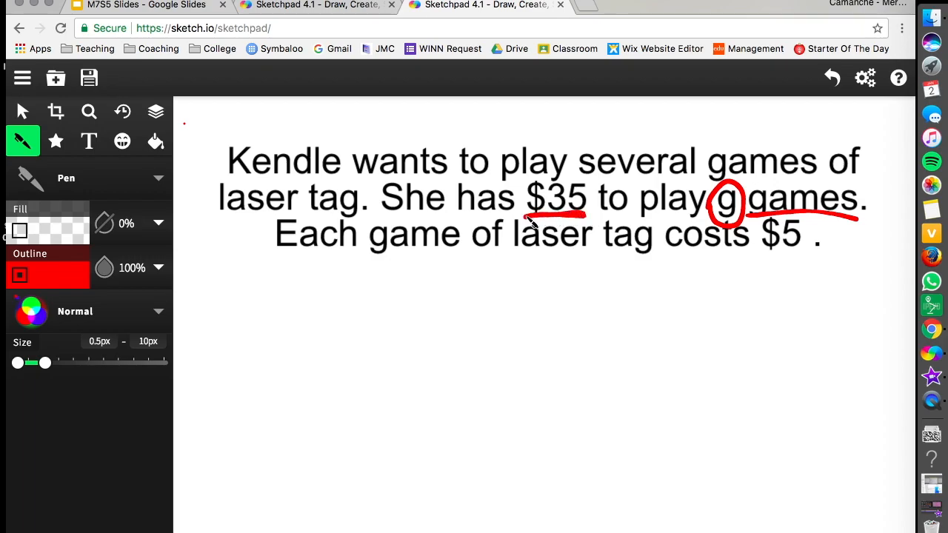
mouse_move(382, 180)
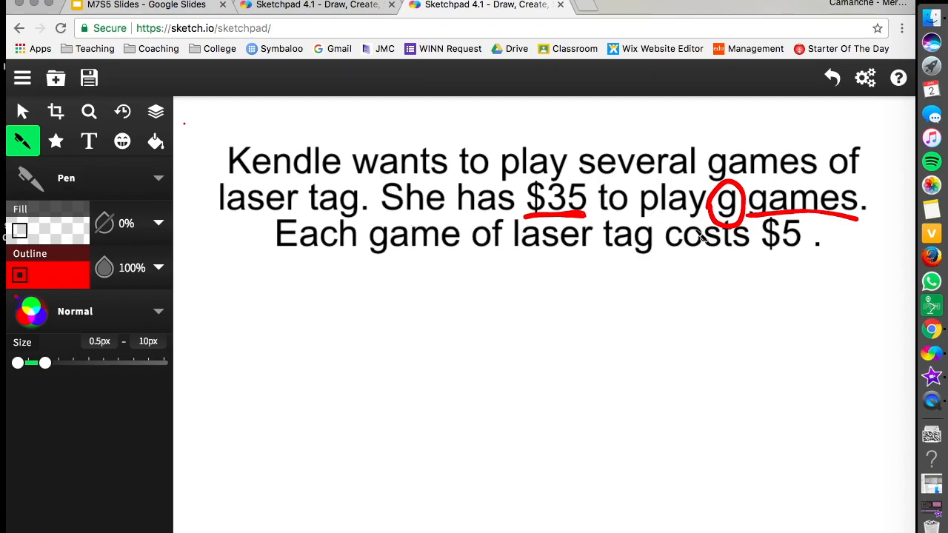
mouse_move(548, 367)
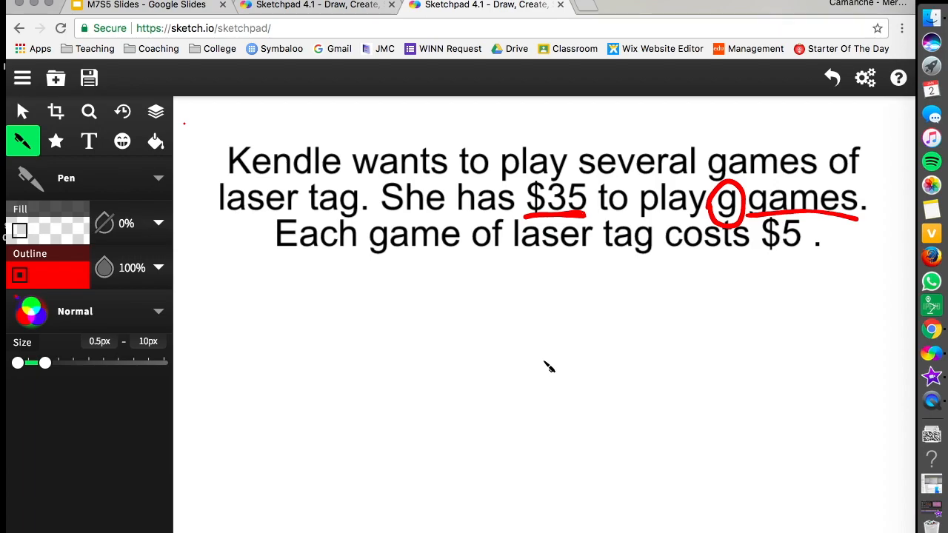
mouse_move(403, 248)
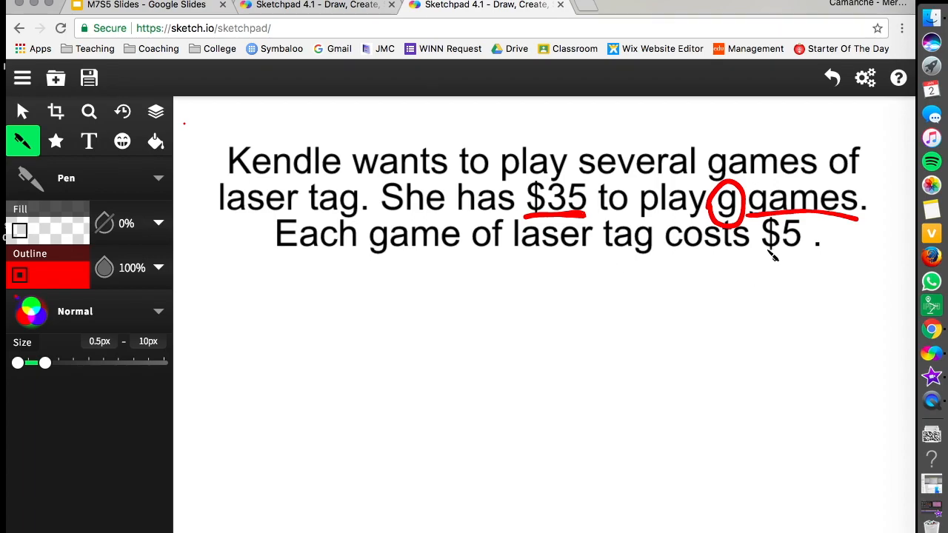
left_click_drag(759, 249, 807, 249)
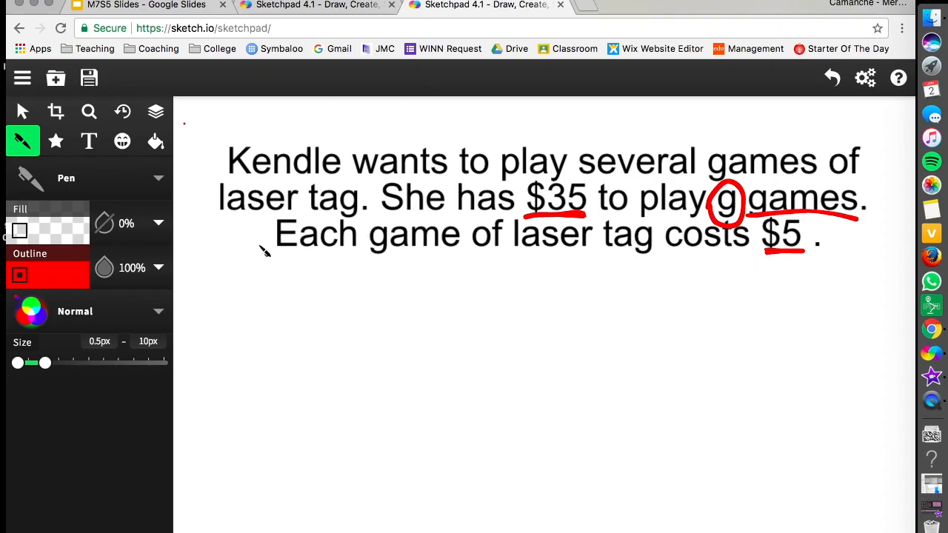
left_click_drag(268, 258, 354, 258)
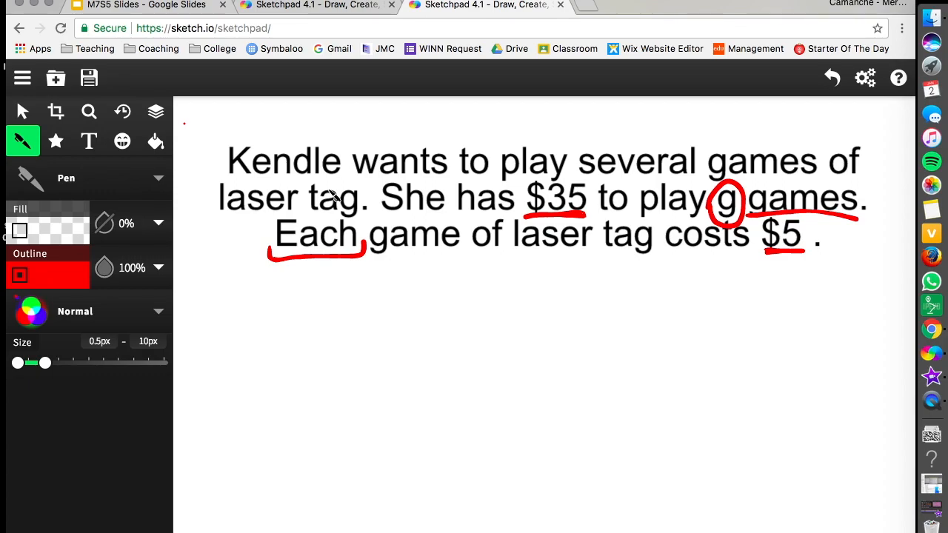
mouse_move(417, 309)
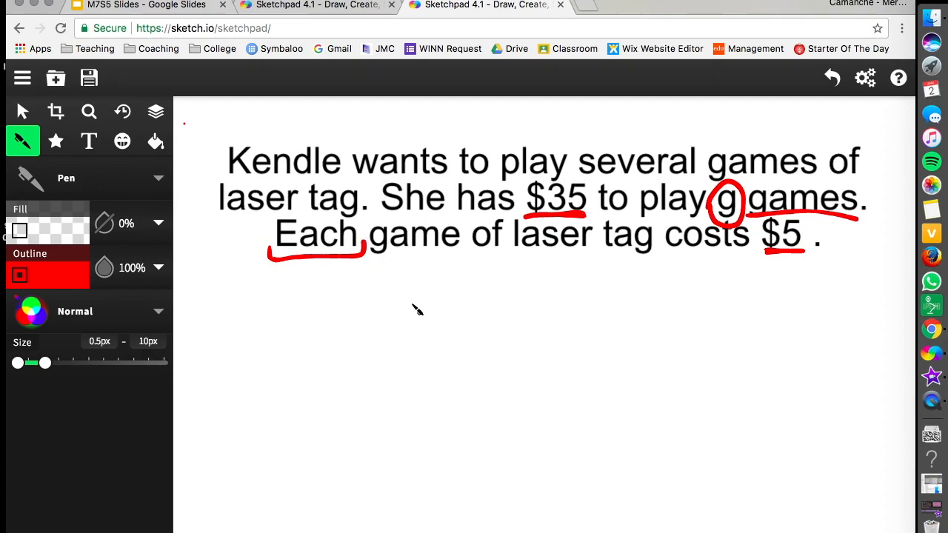
Handwrite 5, a star, g, an equals sign and 35 in red below the problem.
left_click_drag(405, 304, 403, 341)
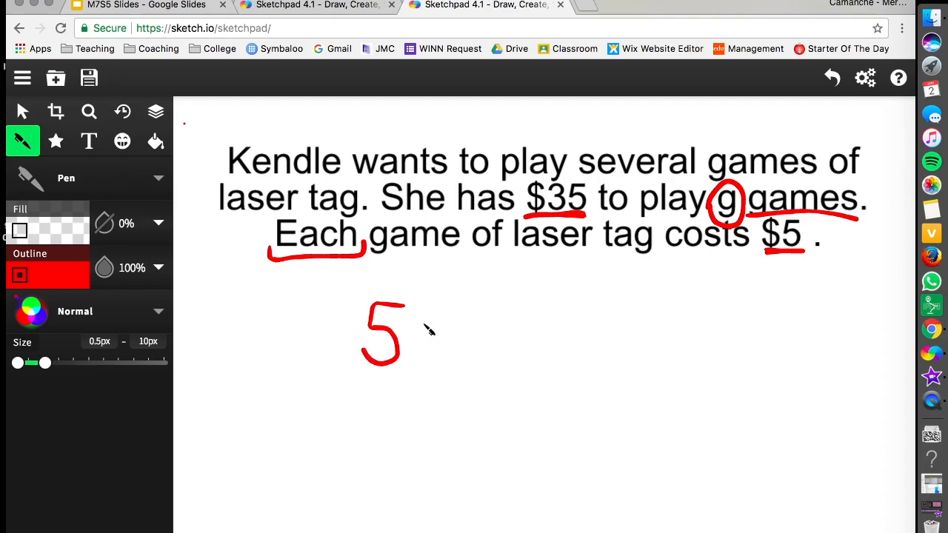
left_click_drag(417, 326, 432, 352)
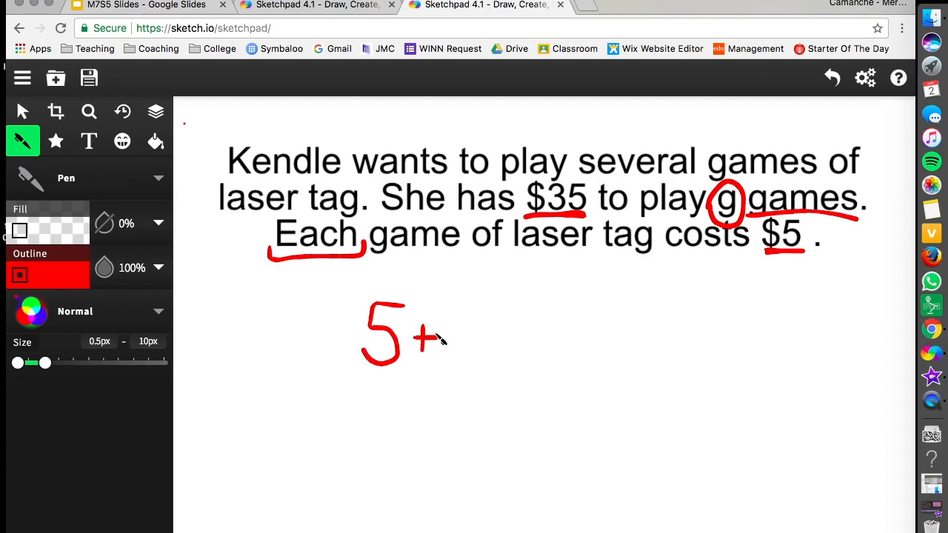
left_click_drag(414, 329, 432, 352)
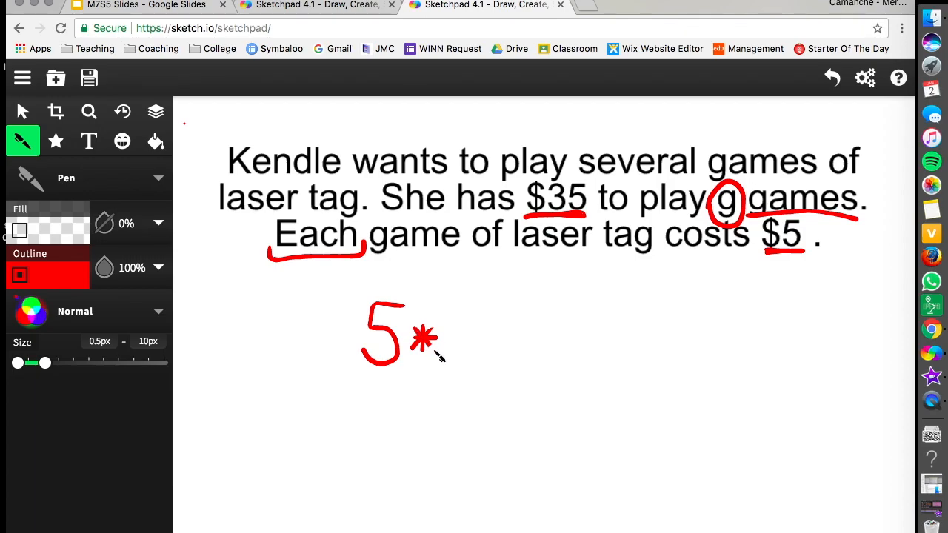
left_click_drag(481, 323, 467, 355)
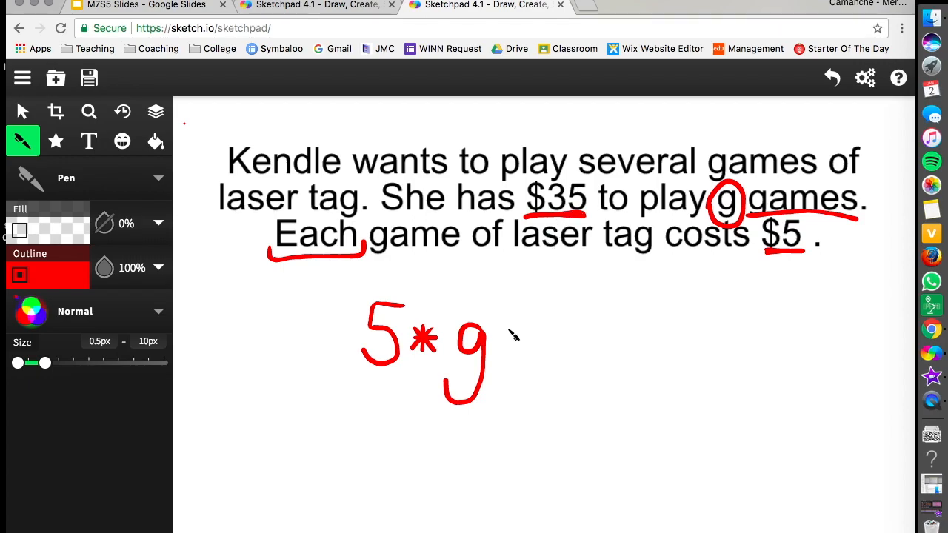
left_click_drag(511, 337, 541, 343)
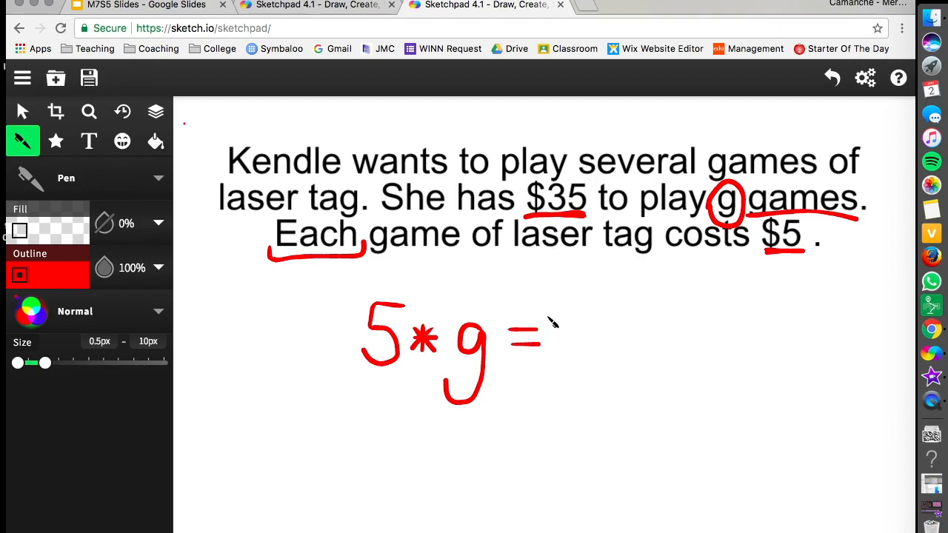
left_click_drag(566, 307, 550, 373)
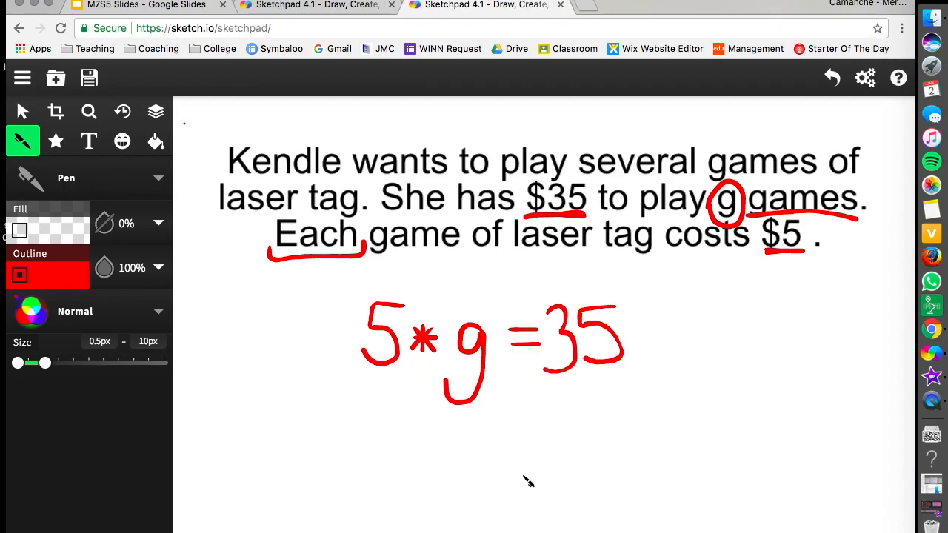
mouse_move(515, 480)
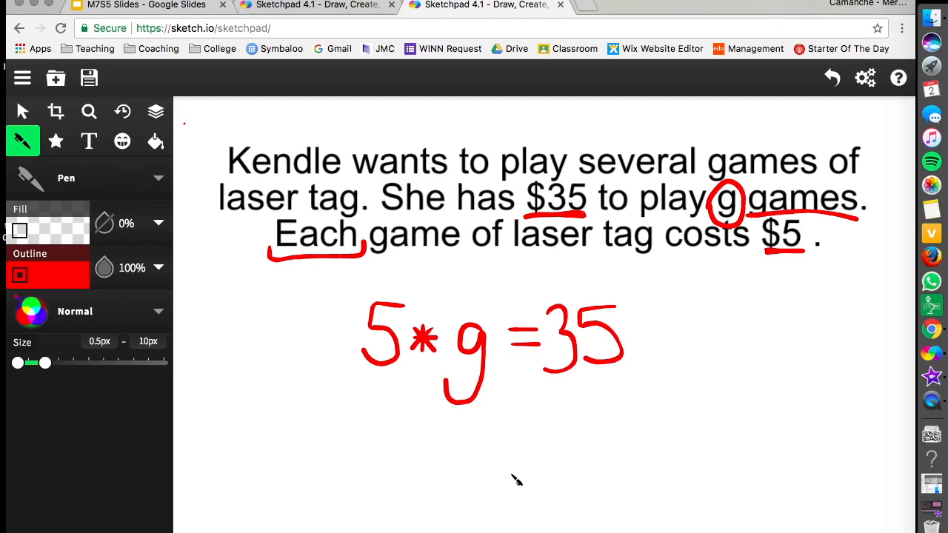
mouse_move(450, 293)
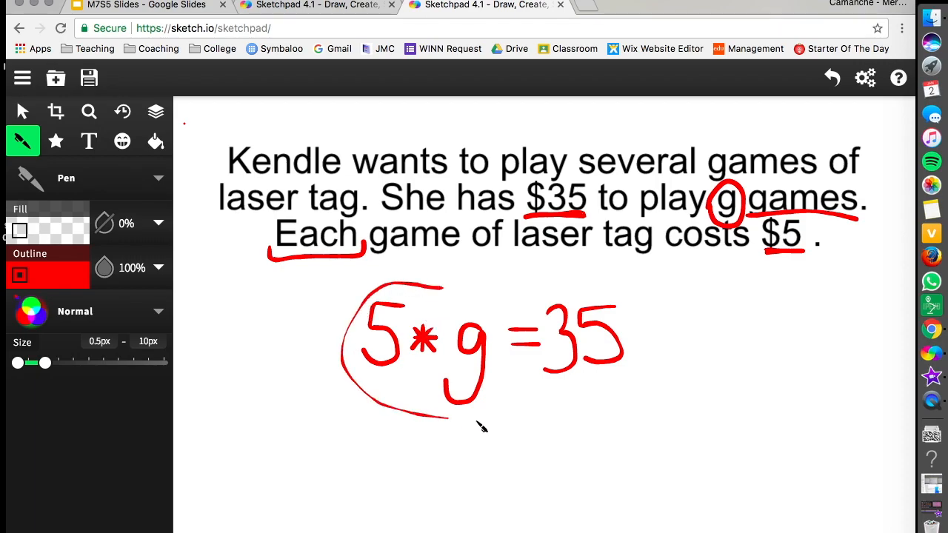
Draw a closed red loop encircling the handwritten 5*g = 35.
left_click_drag(444, 411, 540, 420)
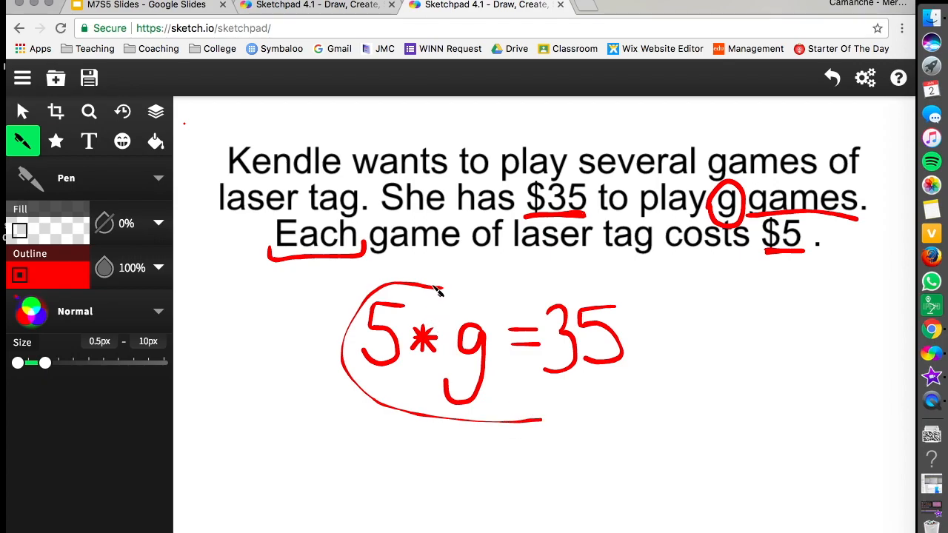
left_click_drag(436, 290, 637, 392)
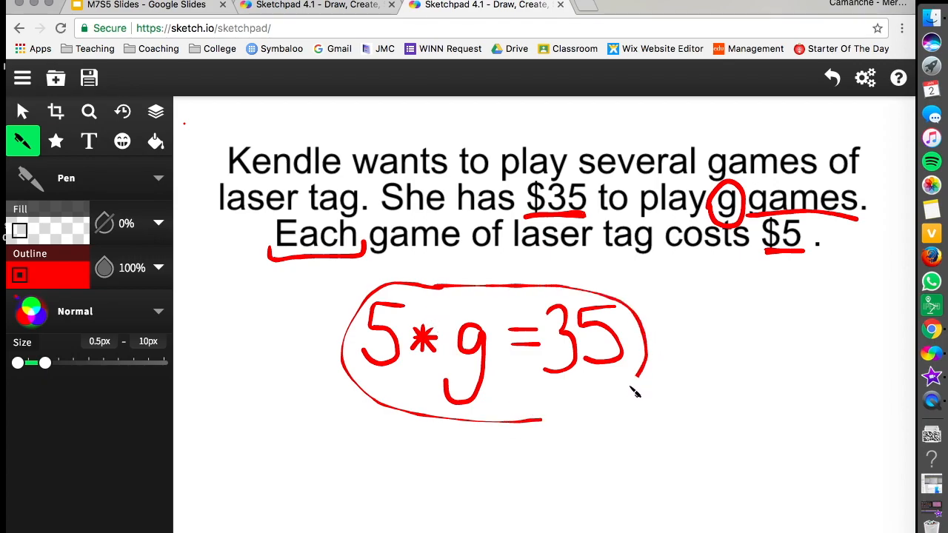
left_click_drag(633, 385, 519, 422)
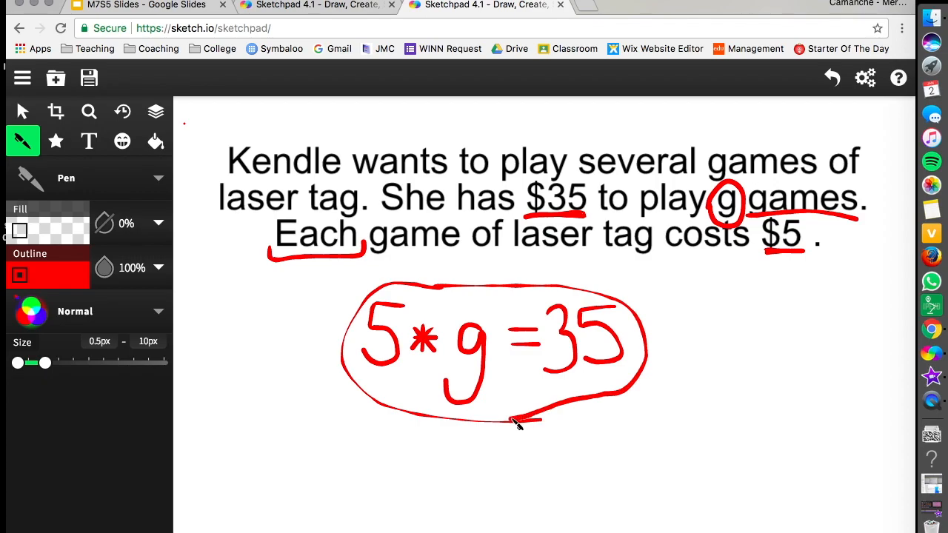